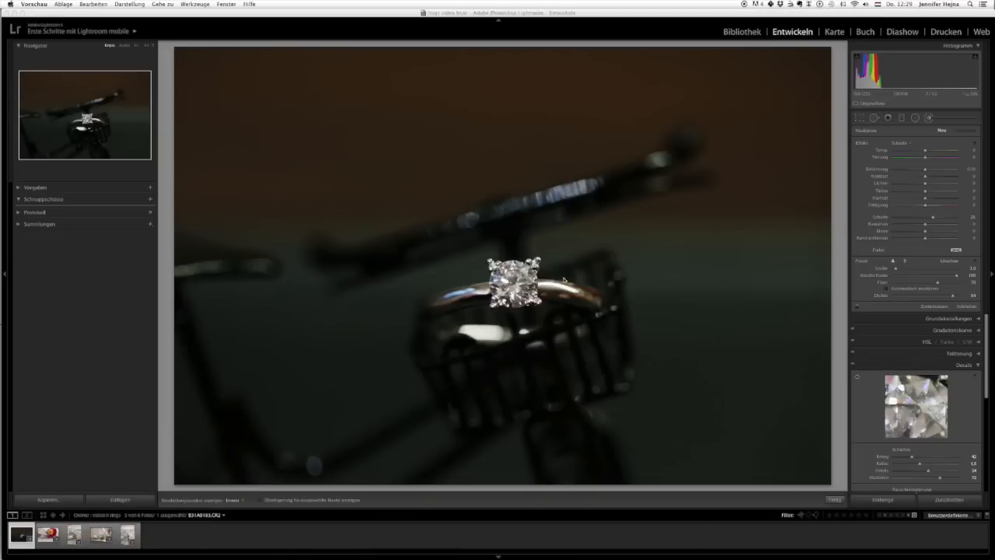
mouse_move(566, 280)
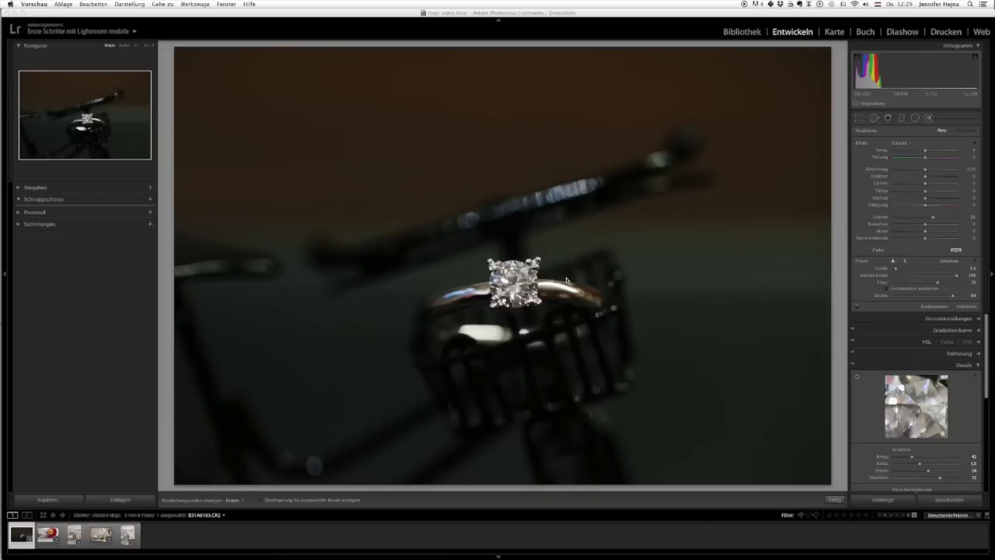
mouse_move(631, 313)
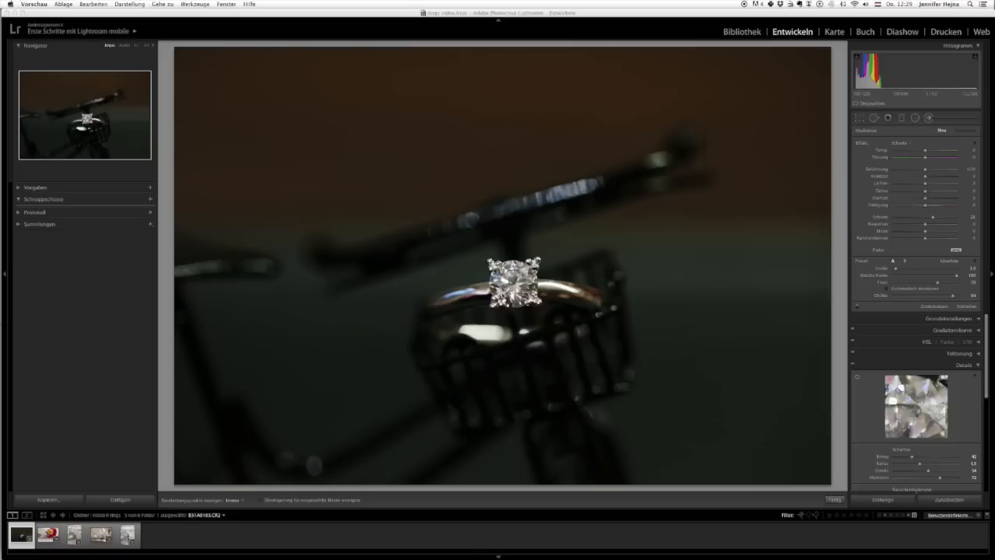
mouse_move(479, 303)
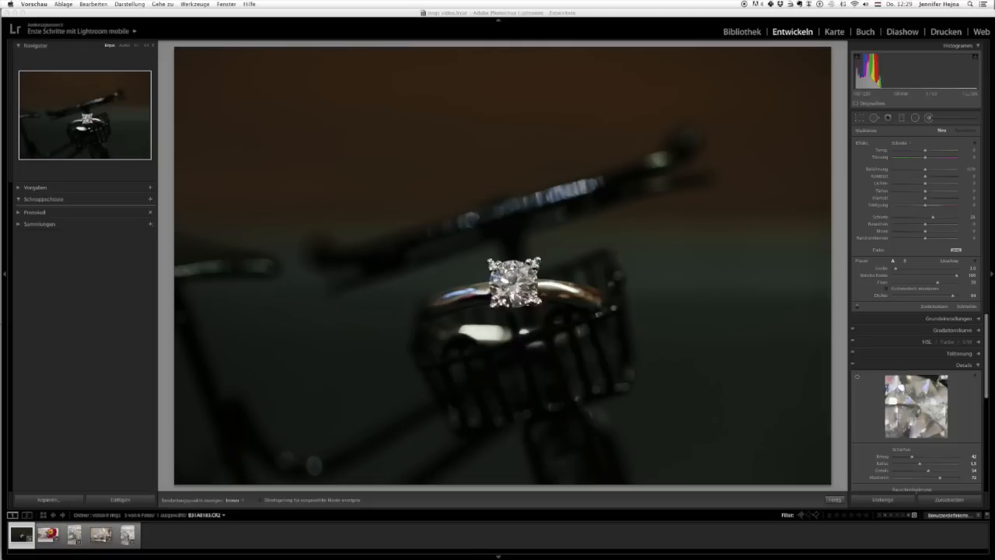
mouse_move(534, 296)
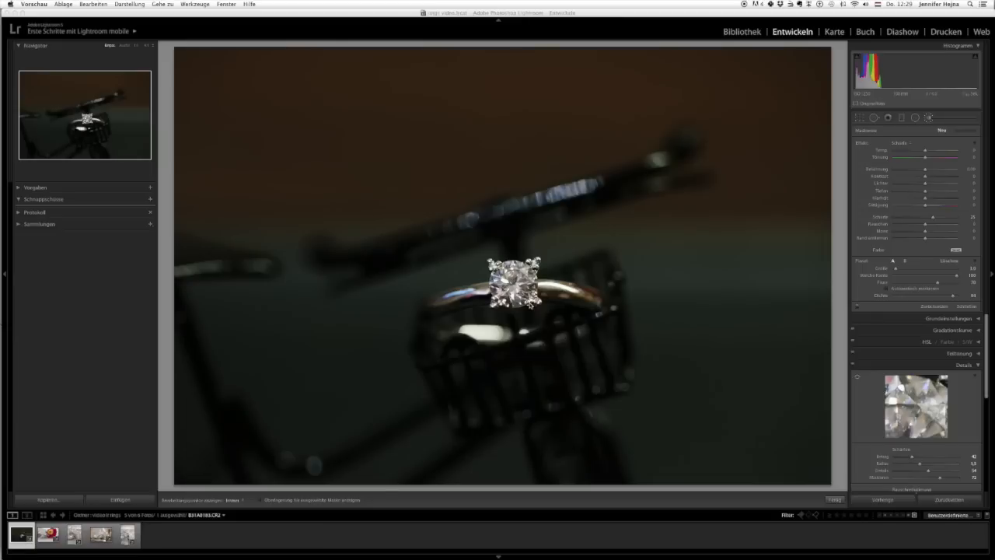
mouse_move(871, 249)
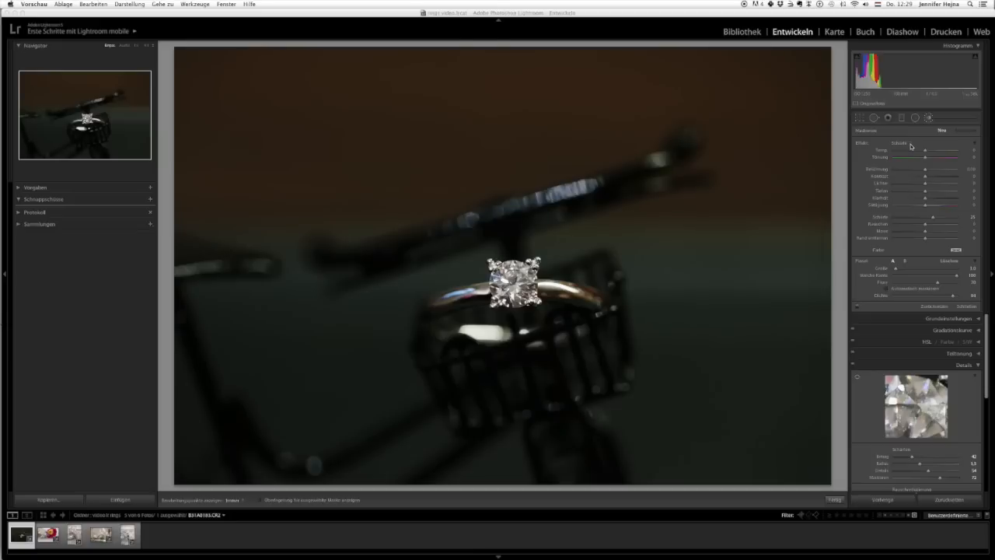
Step: Desaturate the diamond and band with a Saturation brush effect dragged far left
click(933, 143)
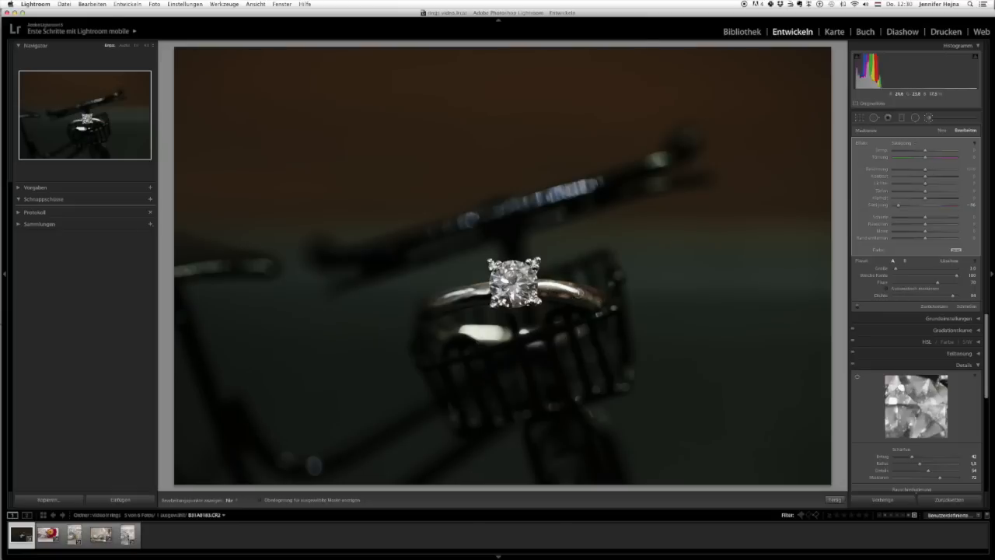
mouse_move(723, 293)
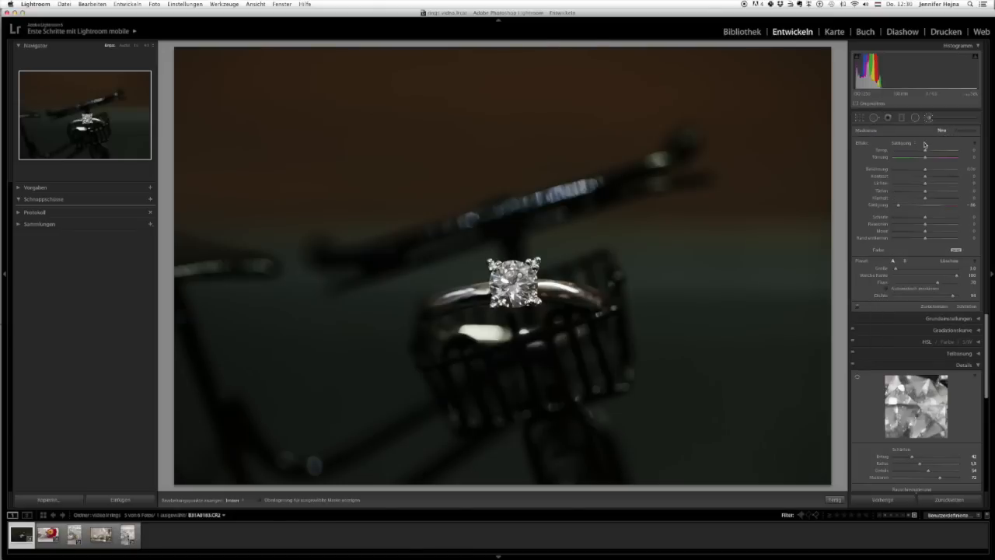
Step: Switch the brush effect to Sharpness and sharpen the ring locally
click(902, 143)
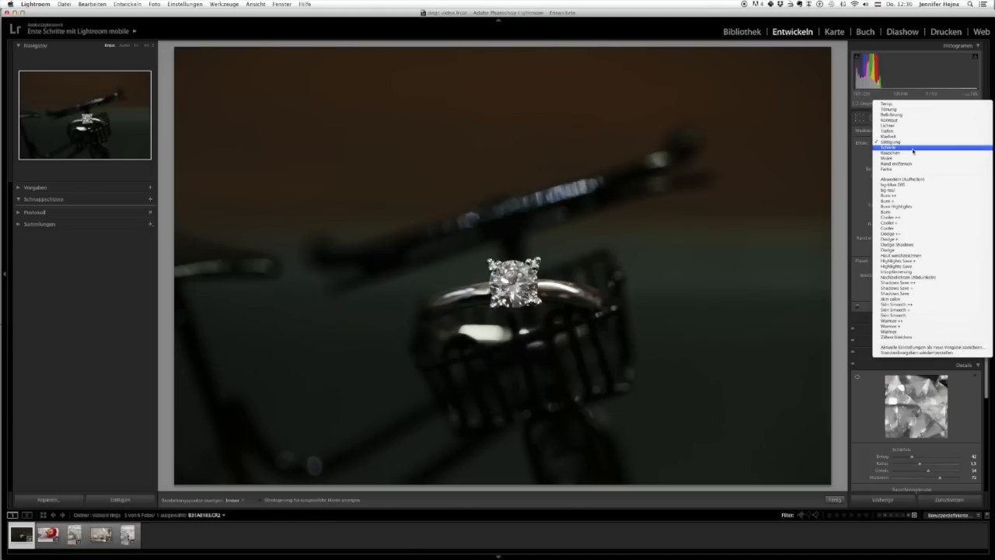
click(890, 148)
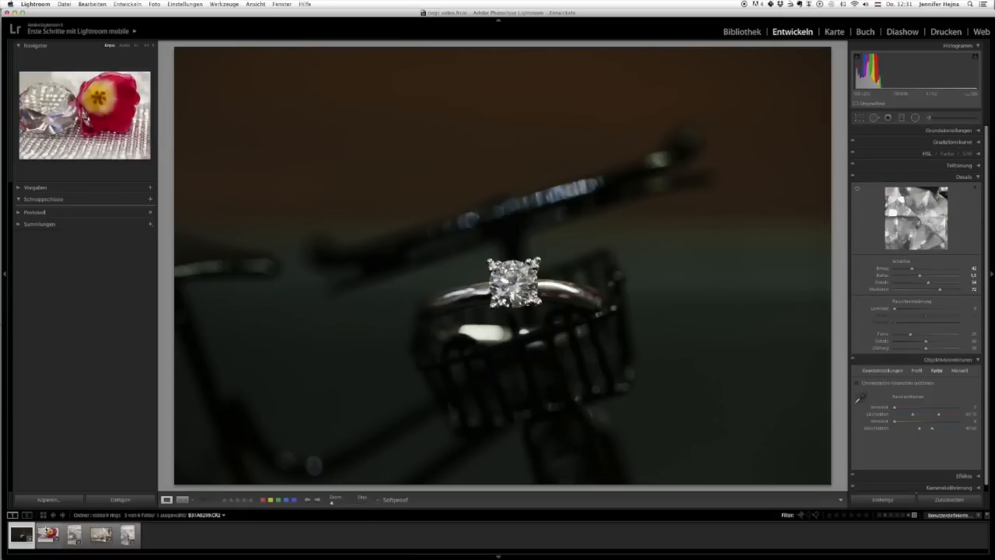
Step: Open the tulip photo and set the Adjustment Brush to the Saturation preset
click(47, 534)
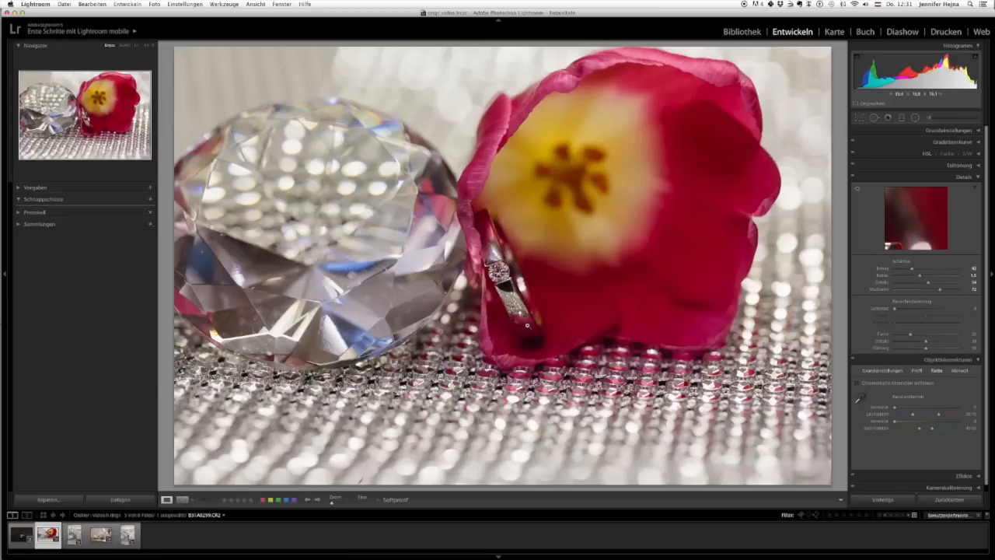
click(929, 118)
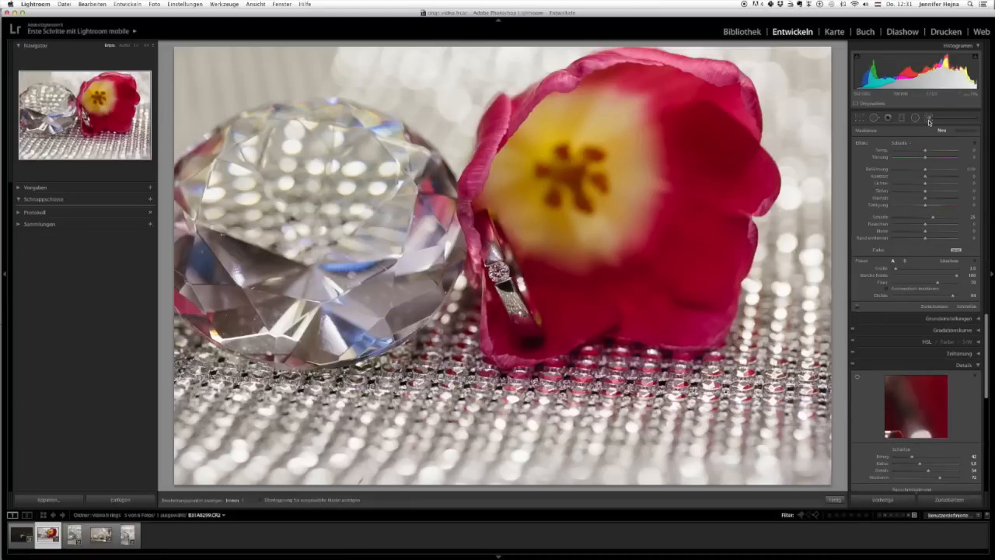
click(955, 130)
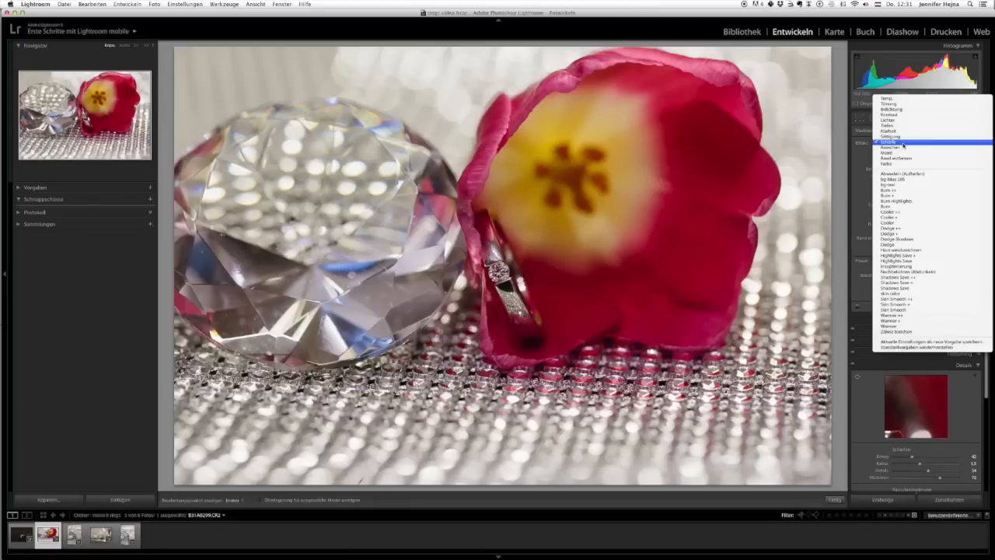
click(891, 144)
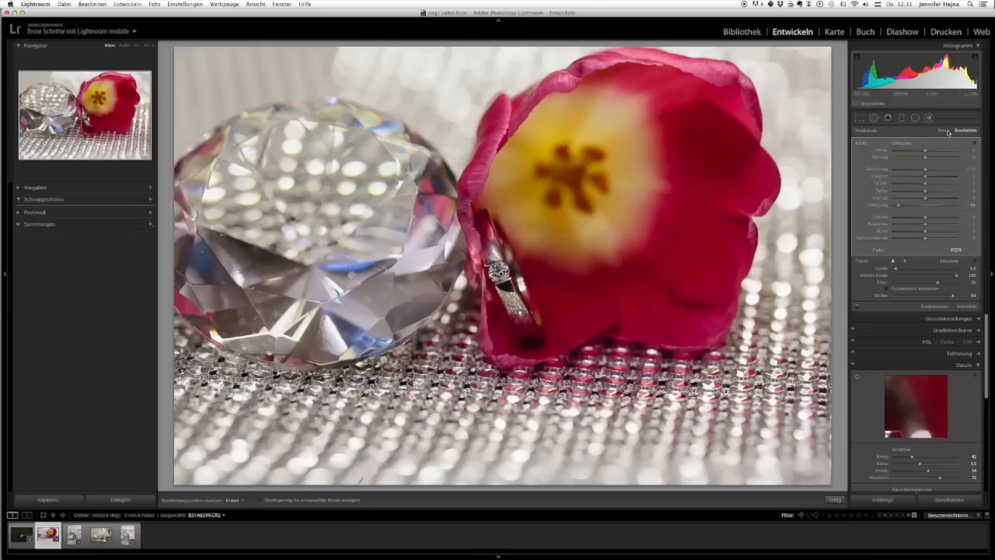
Step: Start a new brush adjustment for further correction on the tulip ring
click(949, 130)
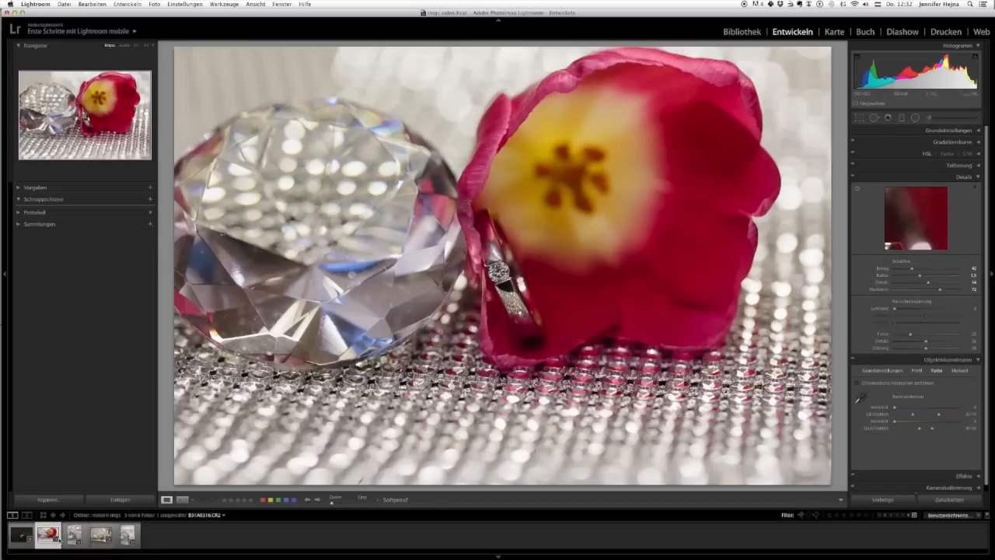
Step: Open the gold ring photo and pick the Sättigung desaturation brush preset
click(73, 534)
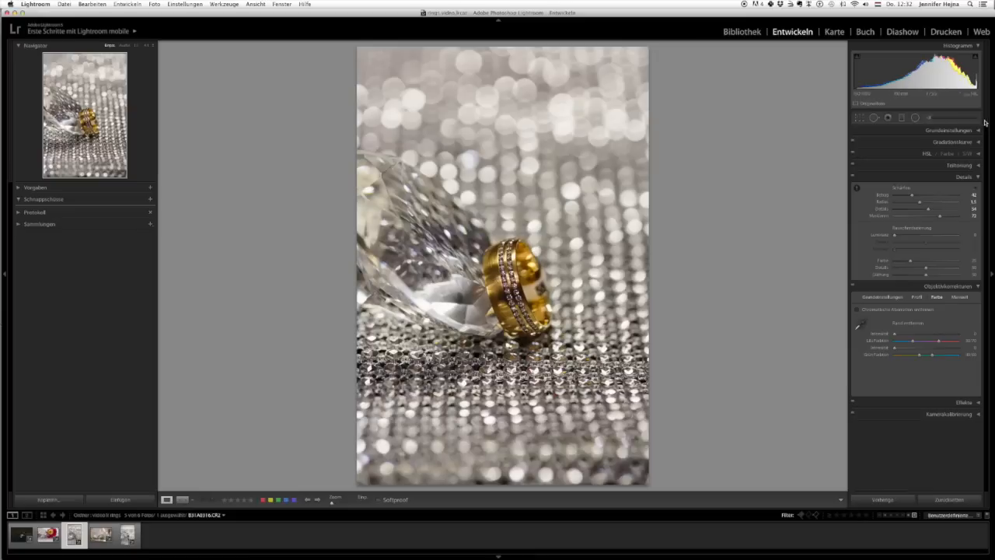
click(931, 118)
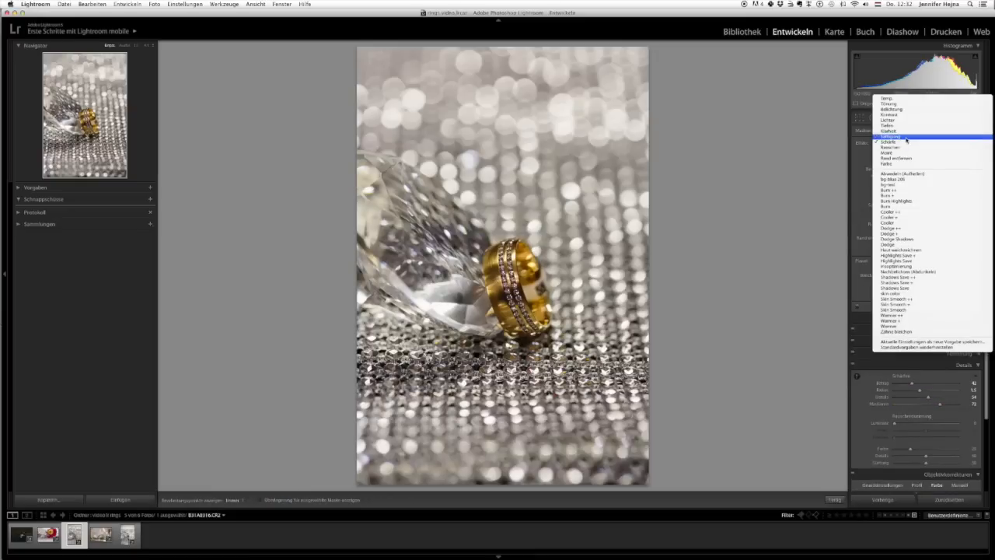
click(891, 136)
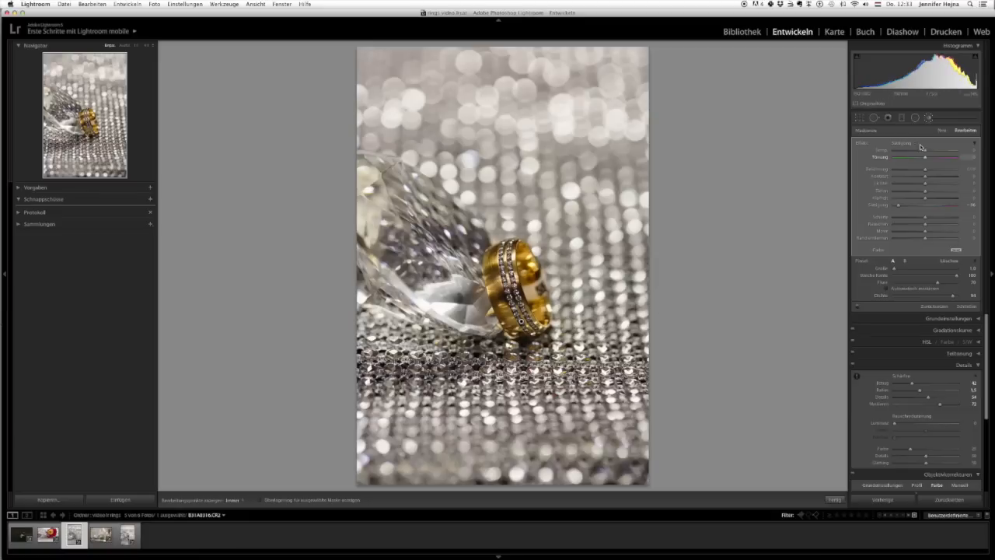
Step: Change the brush to a sharpness effect on the gold ring and close the brush
click(906, 143)
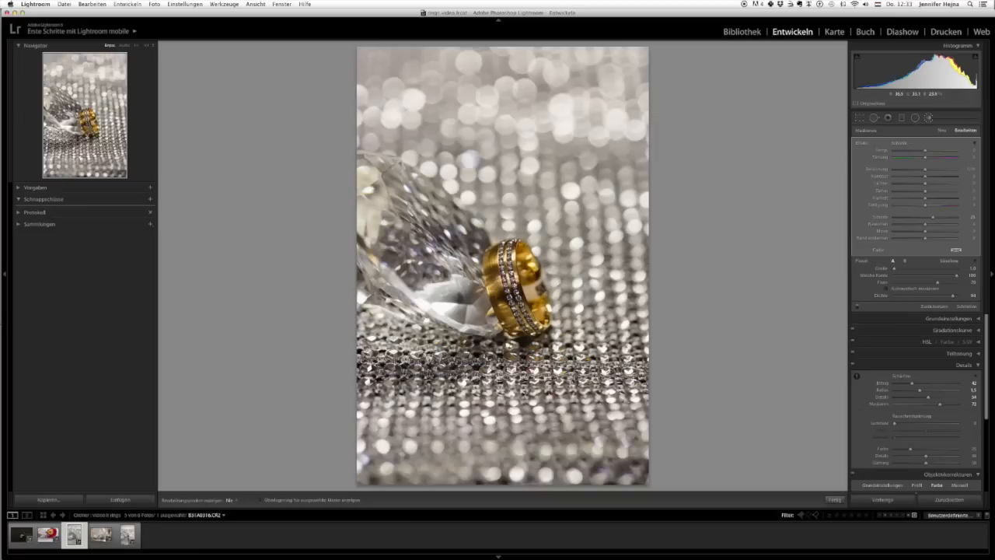
click(930, 117)
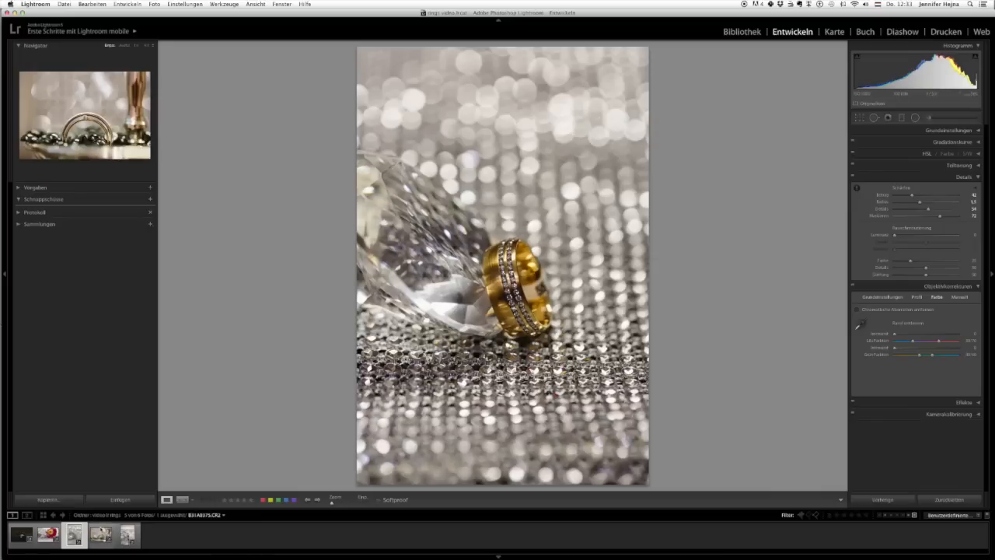
Step: Select the two-rings-on-glass-dish photo and bring up the Adjustment Brush effects
click(101, 534)
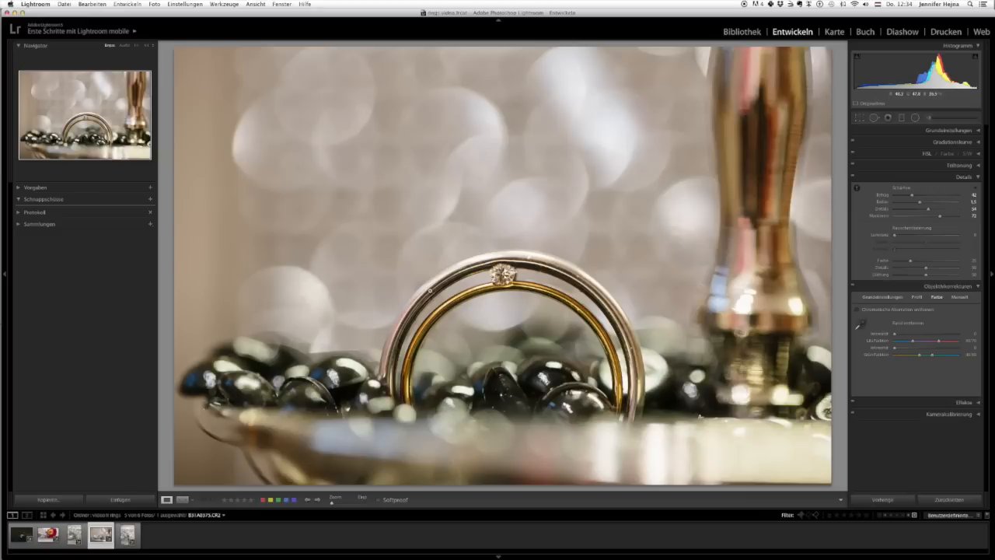
click(929, 118)
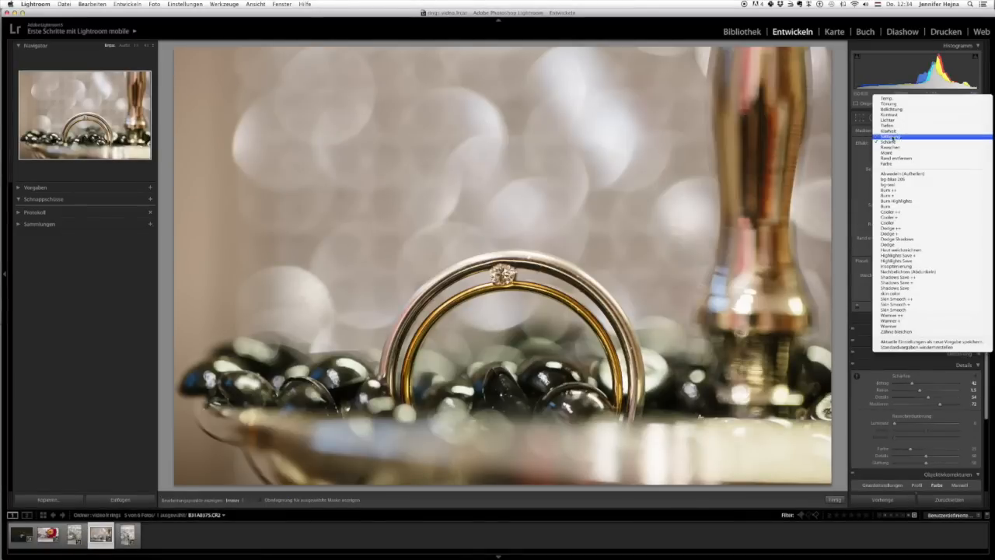
Step: Apply the Sättigung preset and start a new brush adjustment over the diamond
click(889, 137)
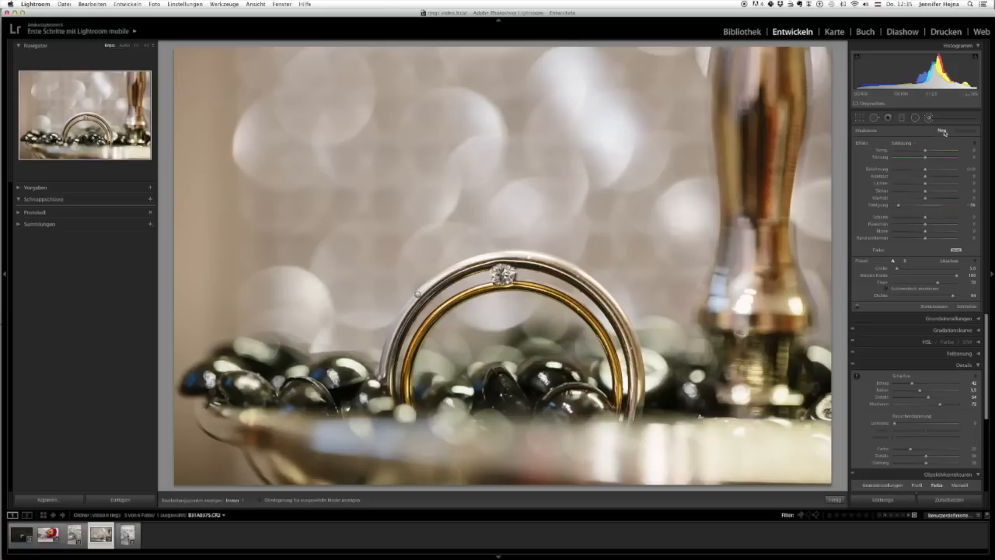
click(937, 142)
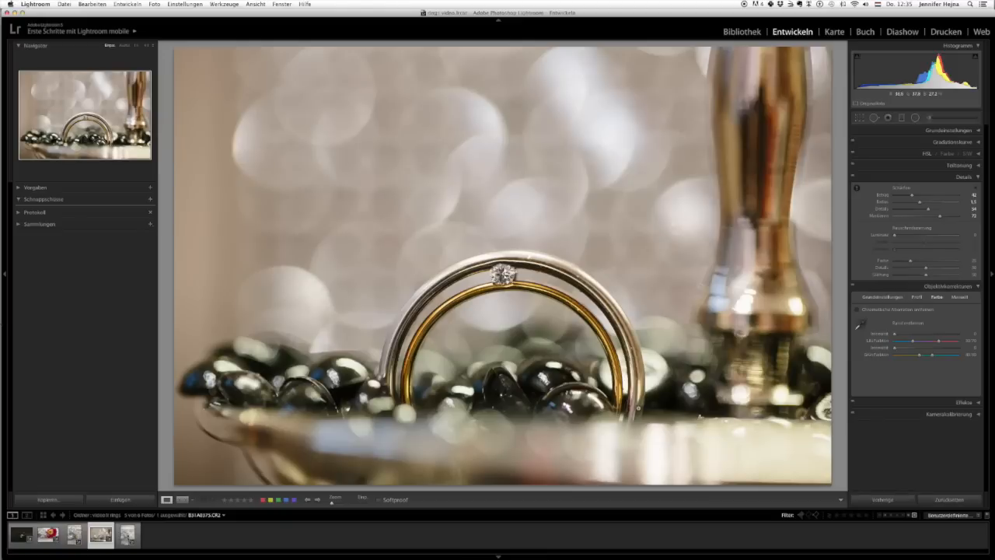
Step: Open the heart-ring photo and tick Remove Chromatic Aberration
click(126, 534)
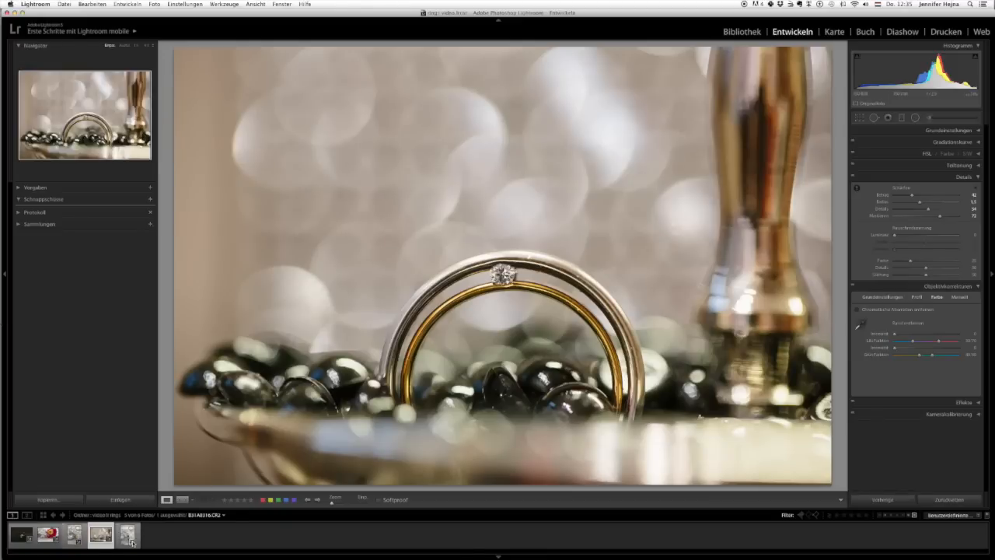
click(127, 534)
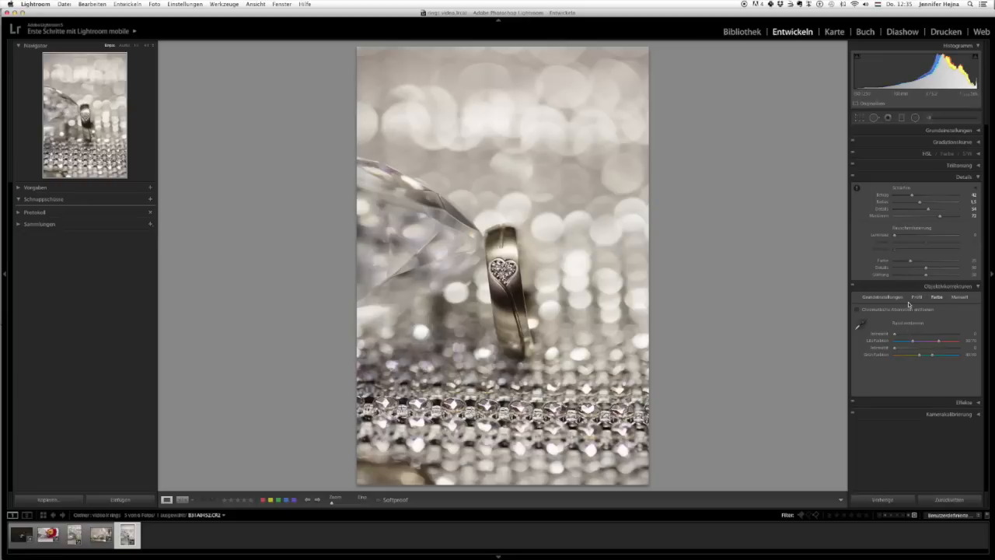
mouse_move(908, 305)
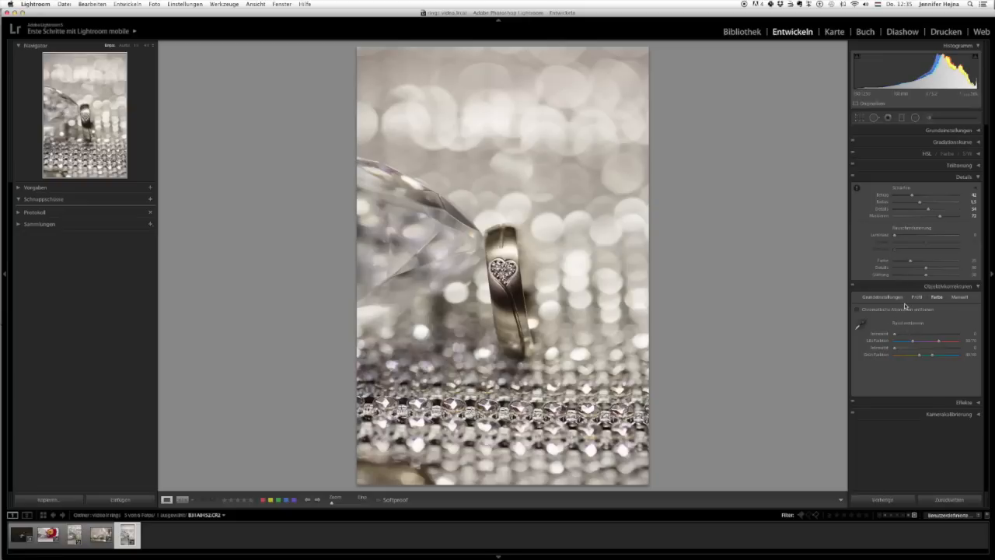
mouse_move(982, 268)
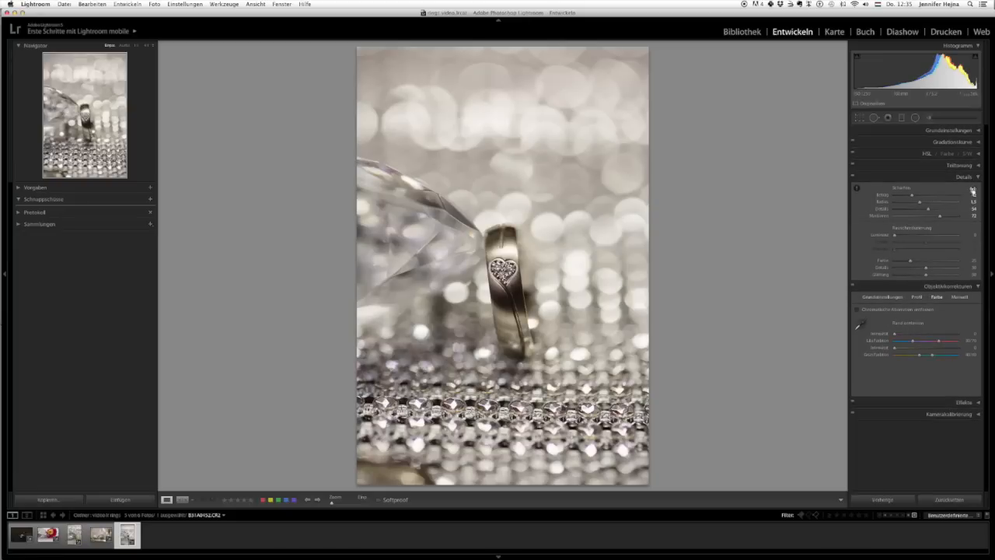
click(858, 310)
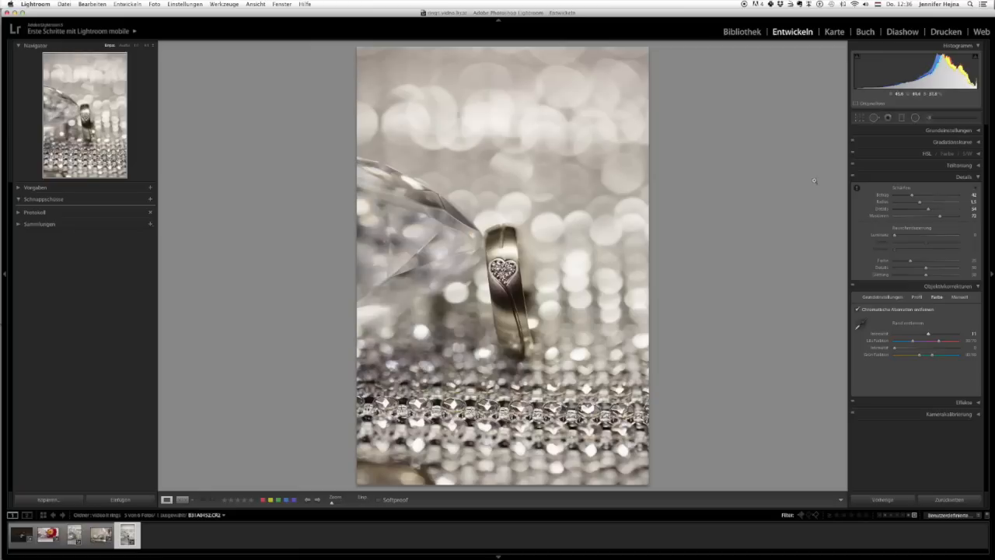
Step: Nudge the Defringe Purple Amount slider up, then reopen the two-rings photo
click(927, 117)
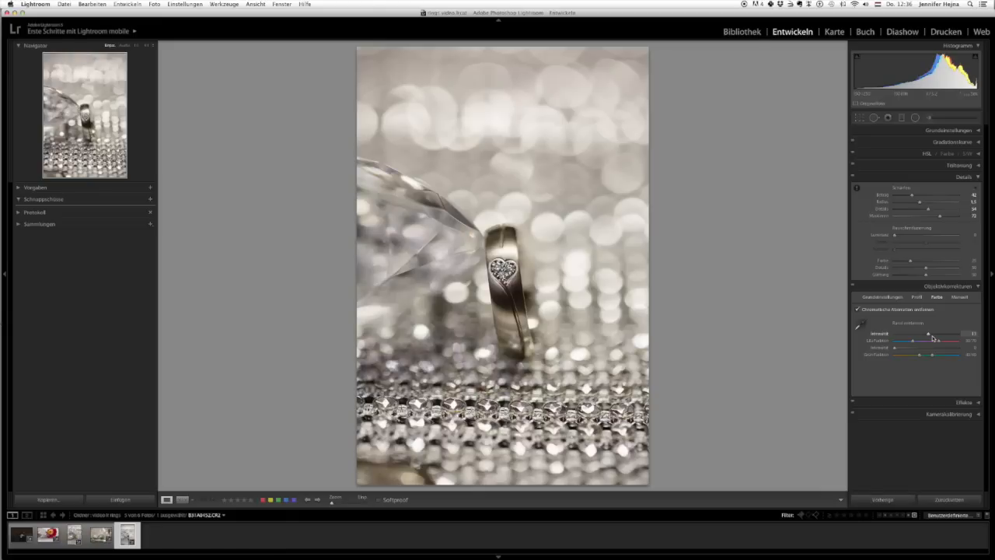
drag(928, 334, 934, 334)
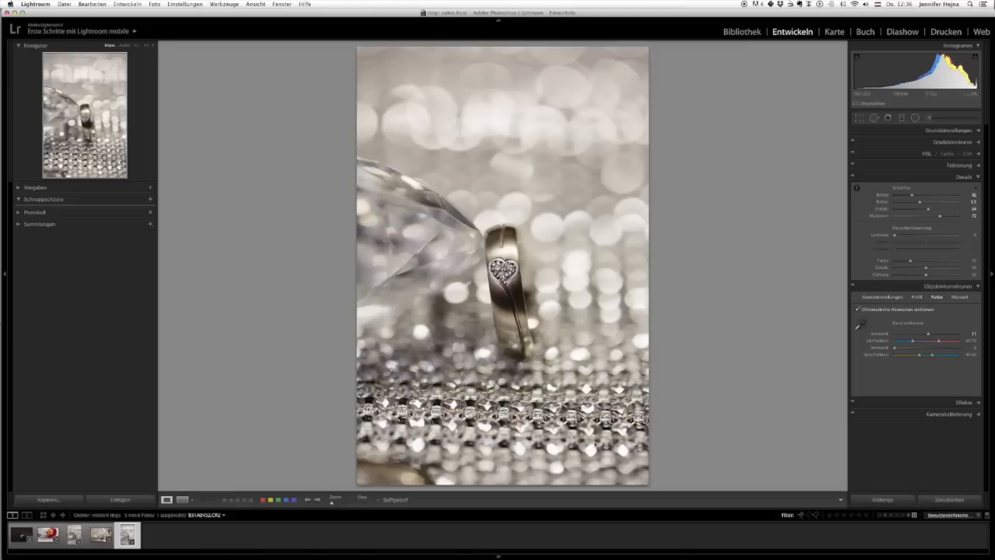
click(100, 534)
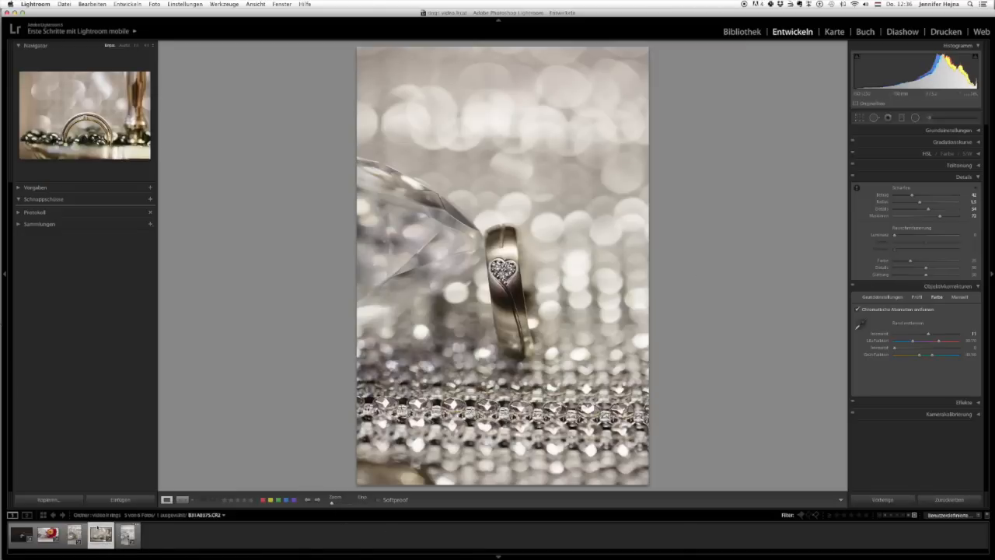